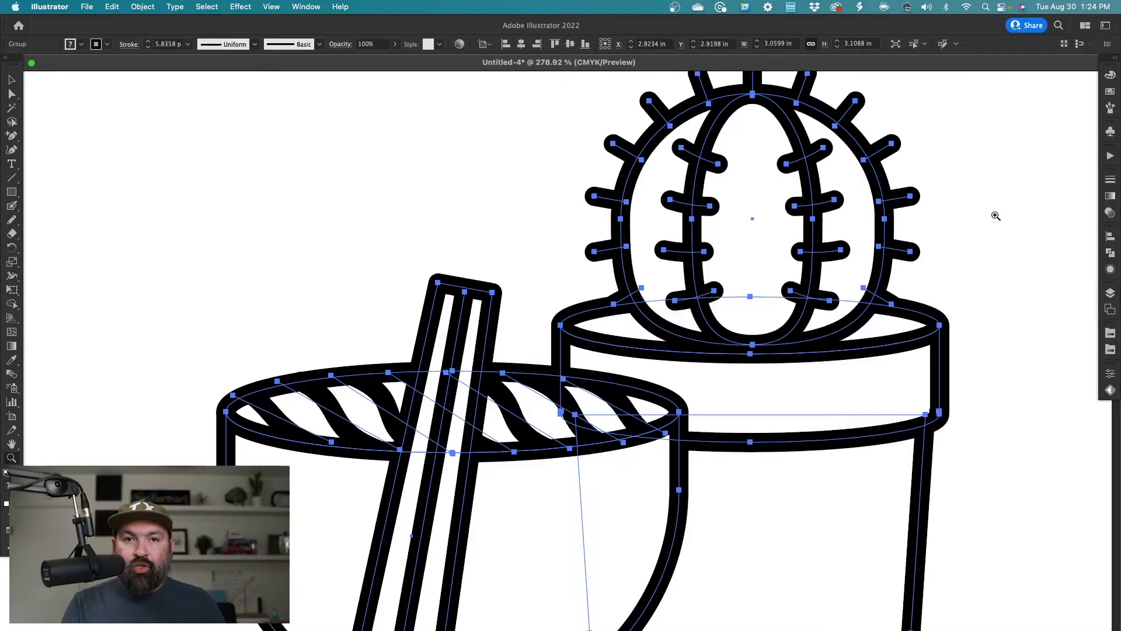
Open the Effect menu's Distort & Transform submenu and point to Roughen.
{"action": "left_click", "coordinate": [321, 10]}
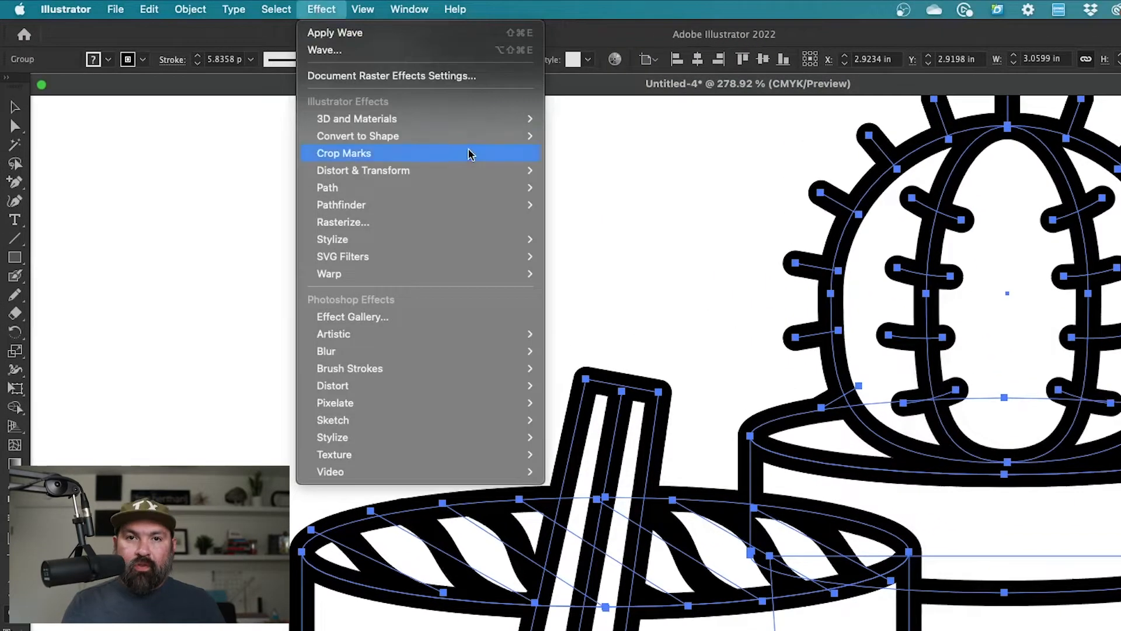
{"action": "mouse_move", "coordinate": [362, 170]}
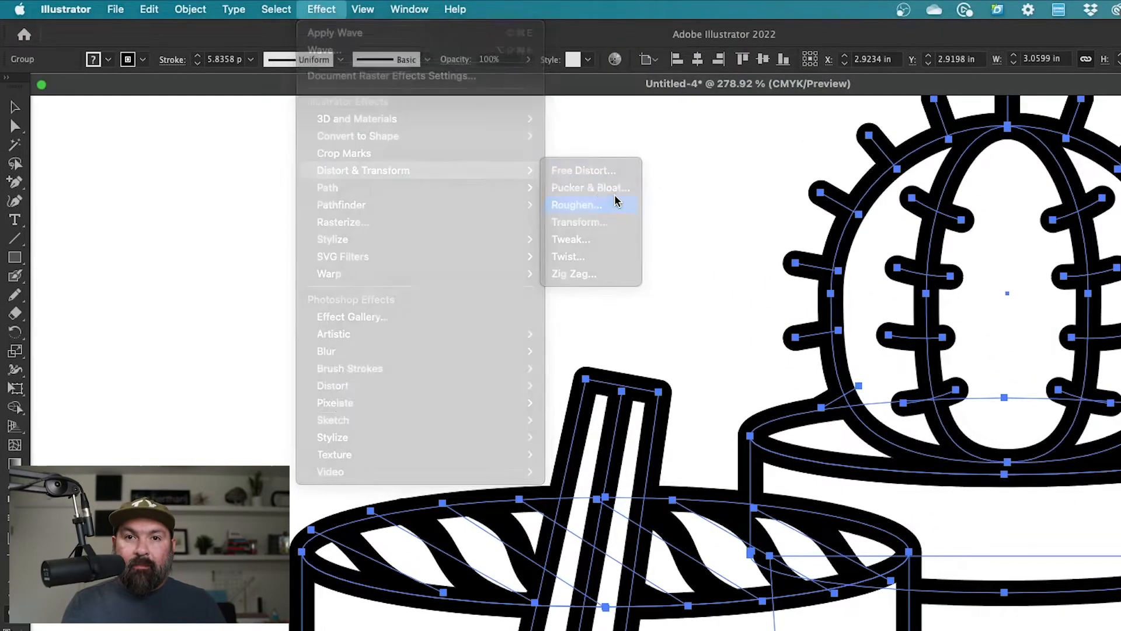
Preview Roughen with Smooth points, 0.01% size and 40 detail.
{"action": "left_click", "coordinate": [577, 204]}
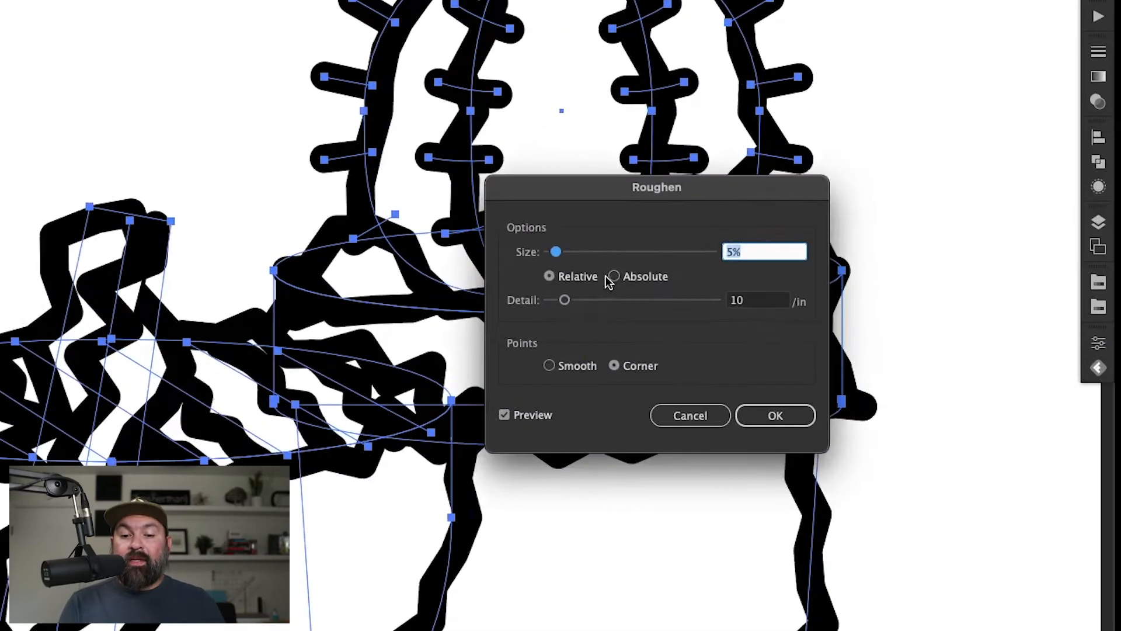
{"action": "left_click", "coordinate": [549, 366]}
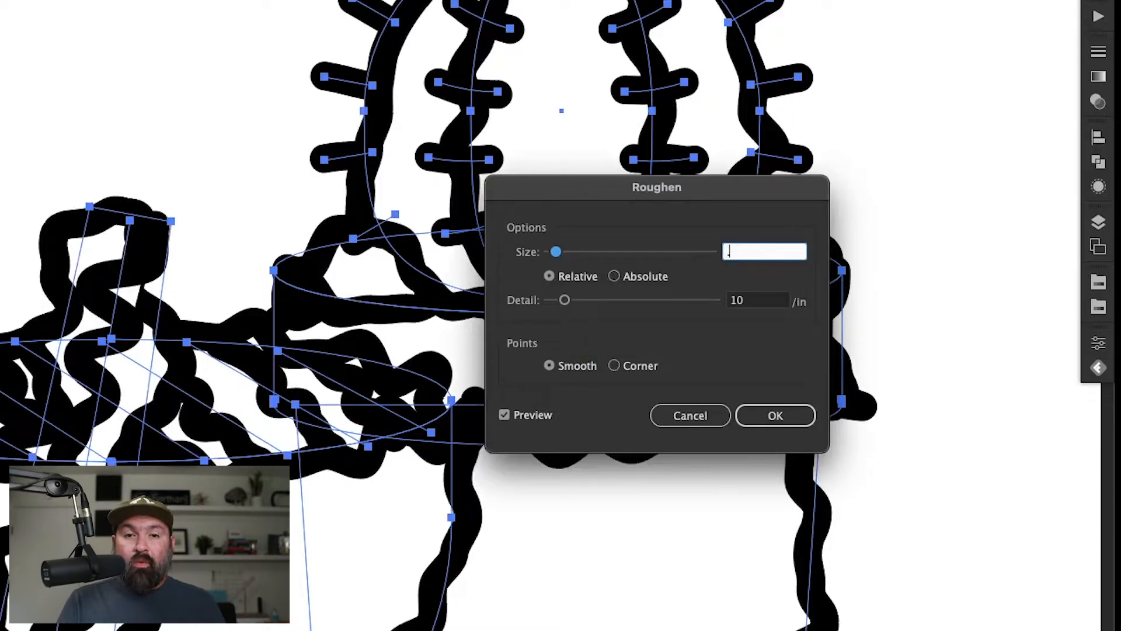
{"action": "type", "text": "0.5%"}
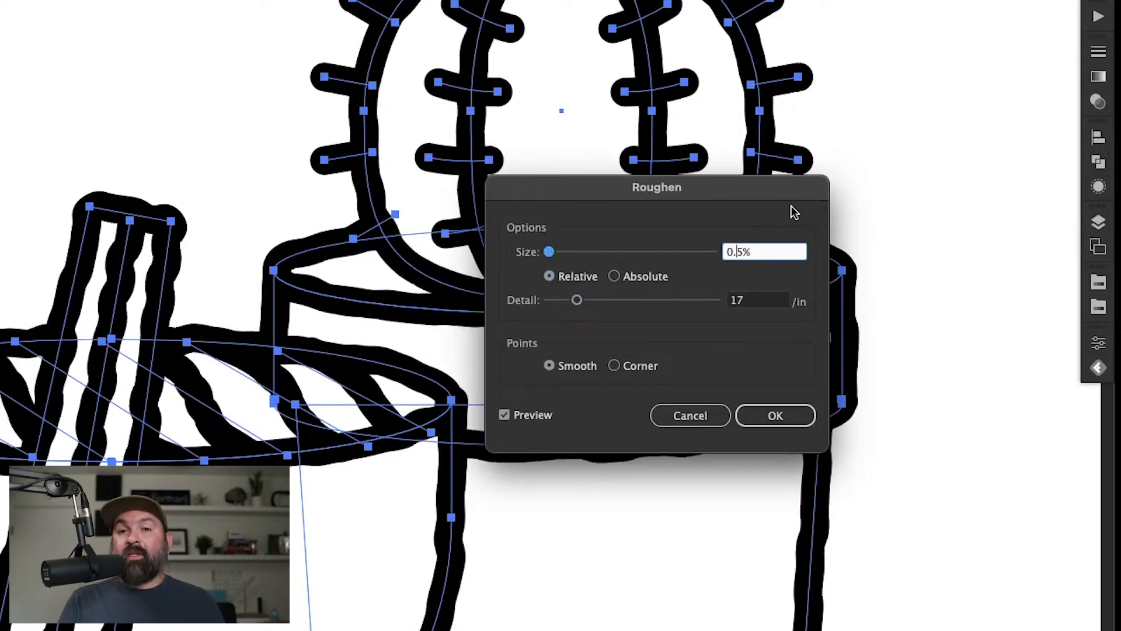
{"action": "left_click_drag", "start_coordinate": [549, 251], "coordinate": [548, 252]}
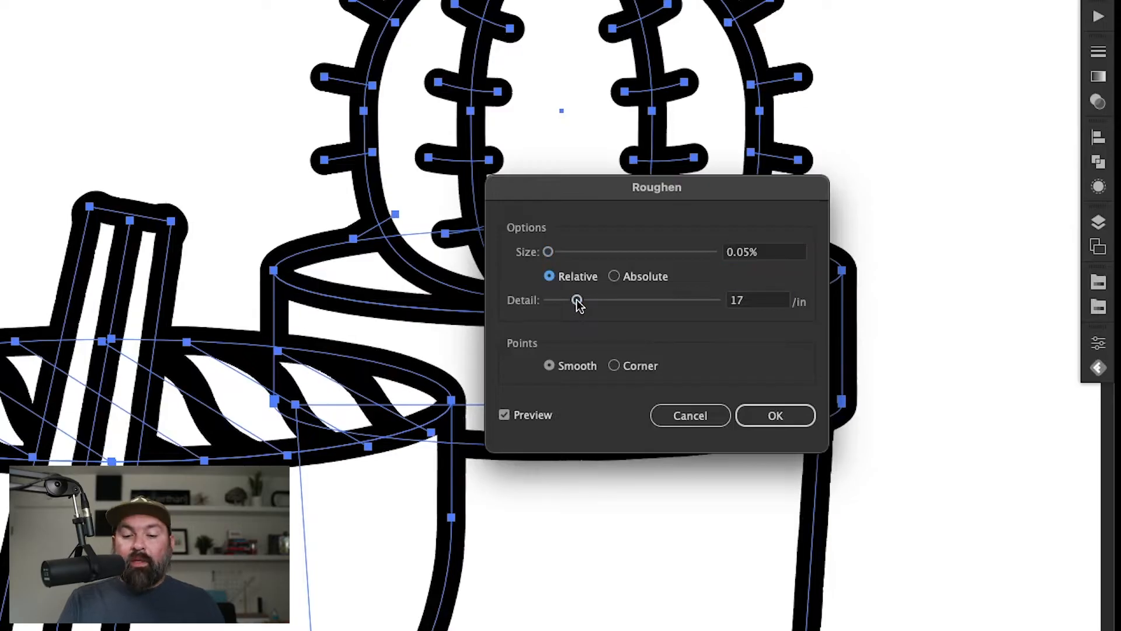
{"action": "left_click_drag", "start_coordinate": [577, 300], "coordinate": [608, 300]}
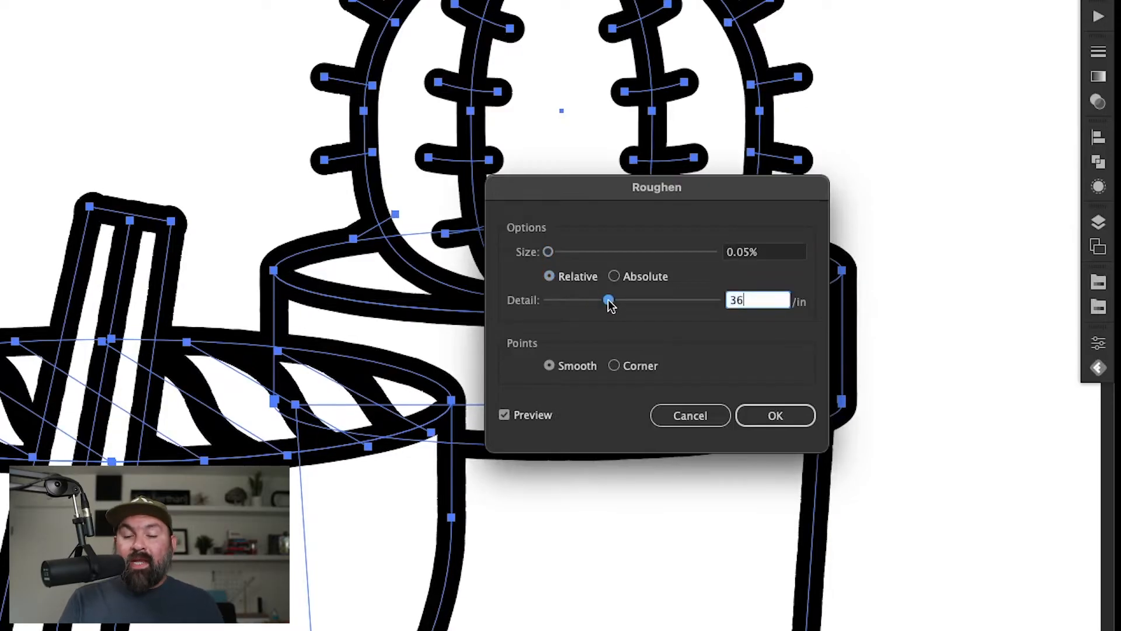
{"action": "left_click_drag", "start_coordinate": [608, 300], "coordinate": [617, 299]}
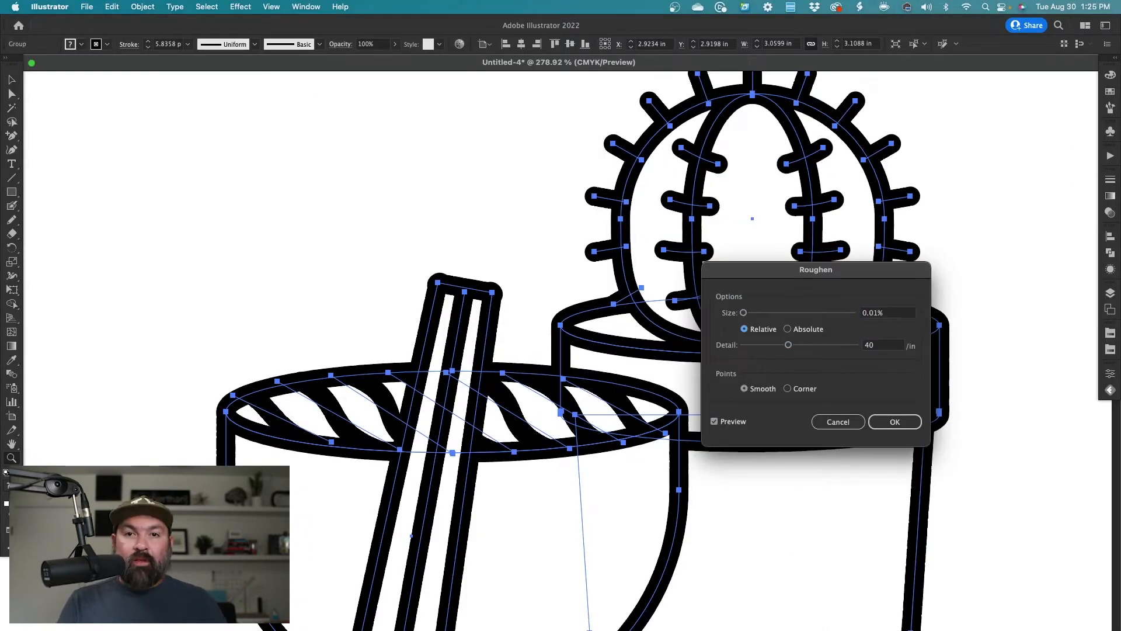
Accept the subtle roughen, then test Size 2% and Detail 77 on the cactus group.
{"action": "left_click", "coordinate": [895, 421]}
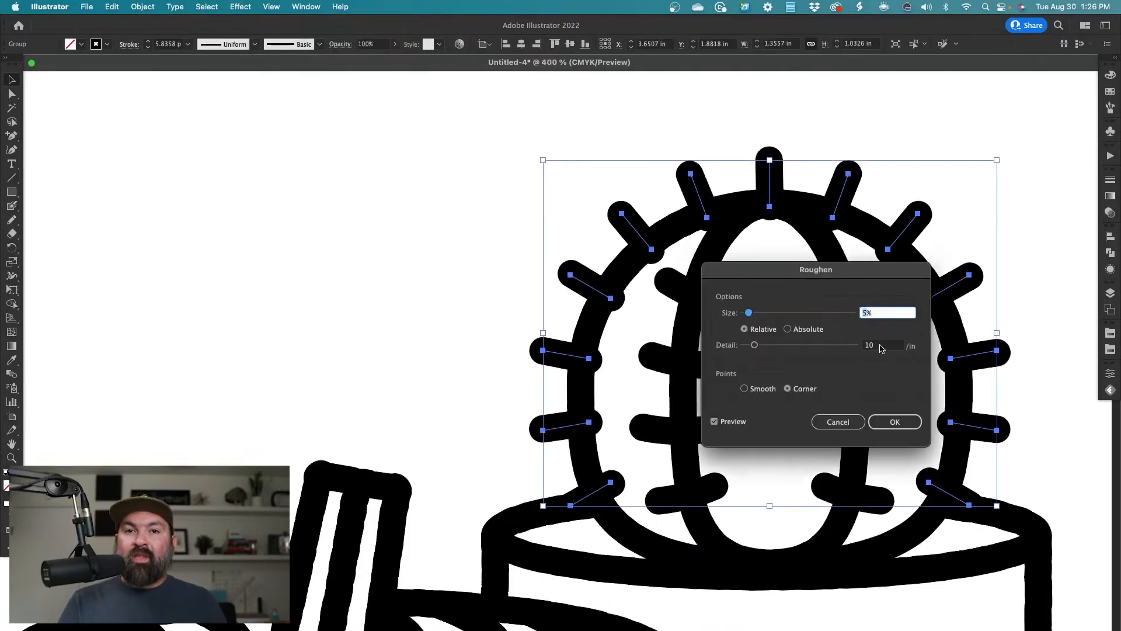
{"action": "left_click_drag", "start_coordinate": [754, 344], "coordinate": [829, 344]}
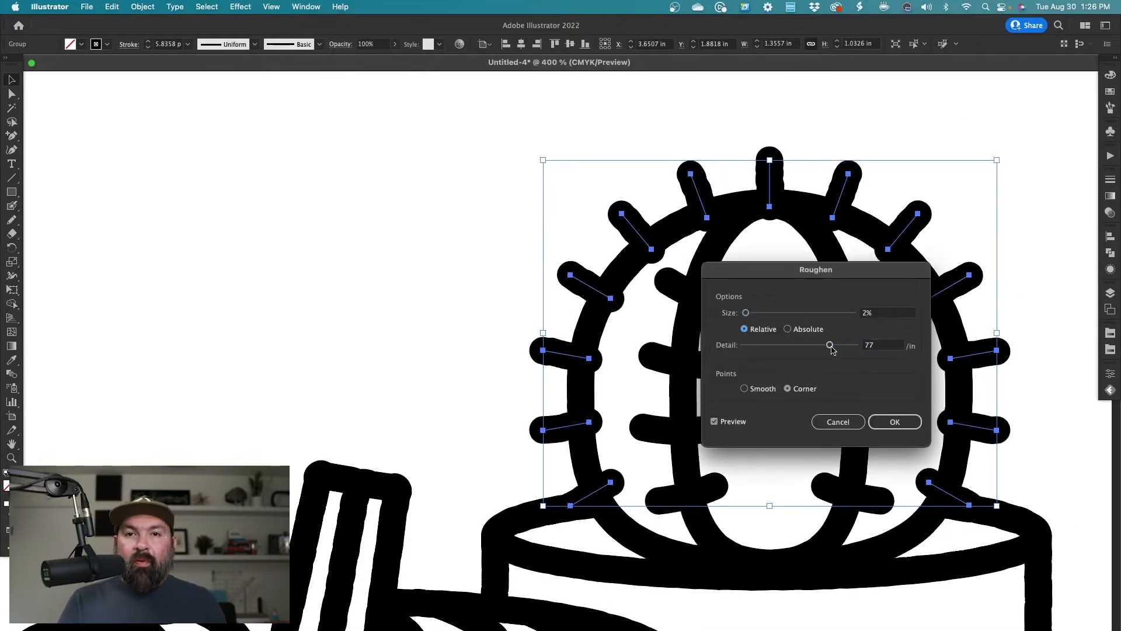
{"action": "left_click_drag", "start_coordinate": [830, 344], "coordinate": [801, 344]}
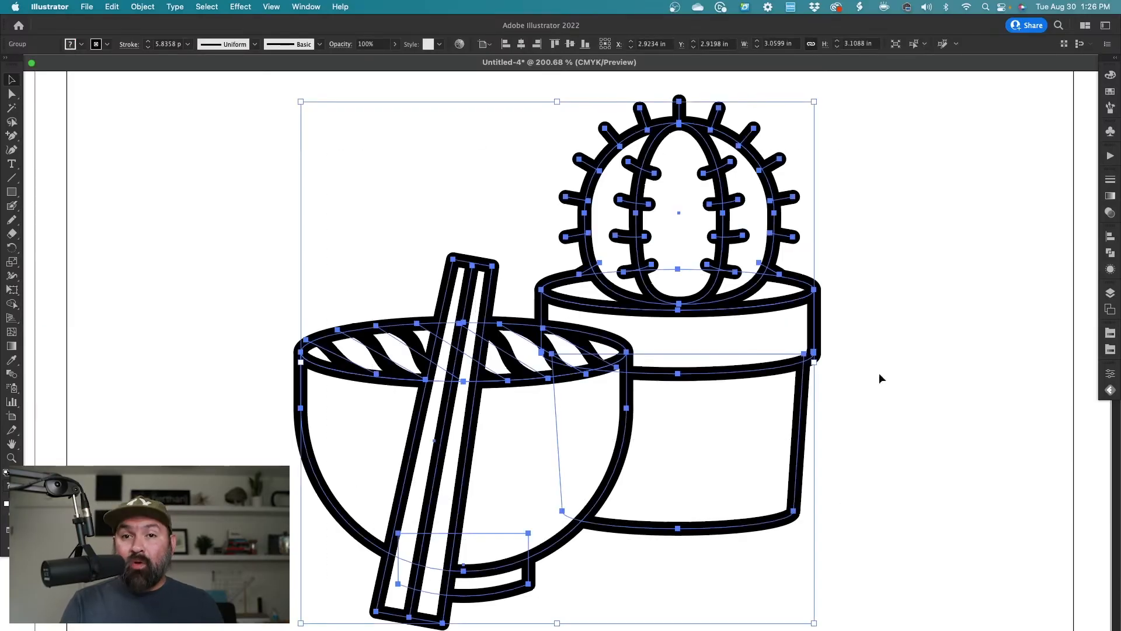
Apply a Gaussian Blur effect to the cactus and bowl outlines.
{"action": "left_click", "coordinate": [251, 6]}
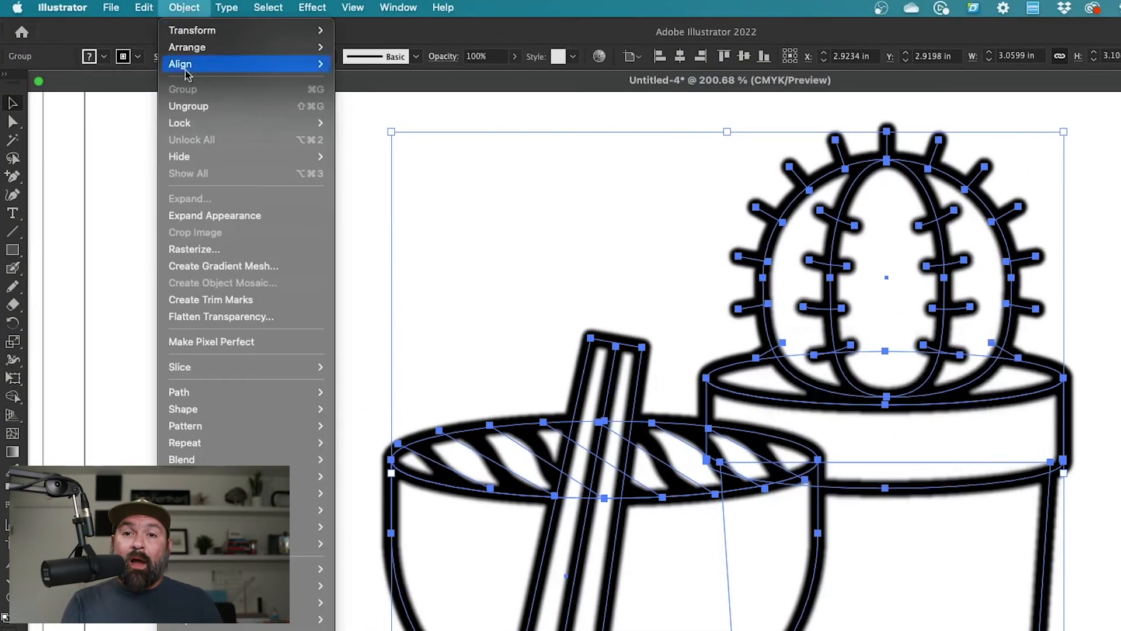
Rasterize the drawing as CMYK at High (300 ppi) with a White background.
{"action": "left_click", "coordinate": [194, 249]}
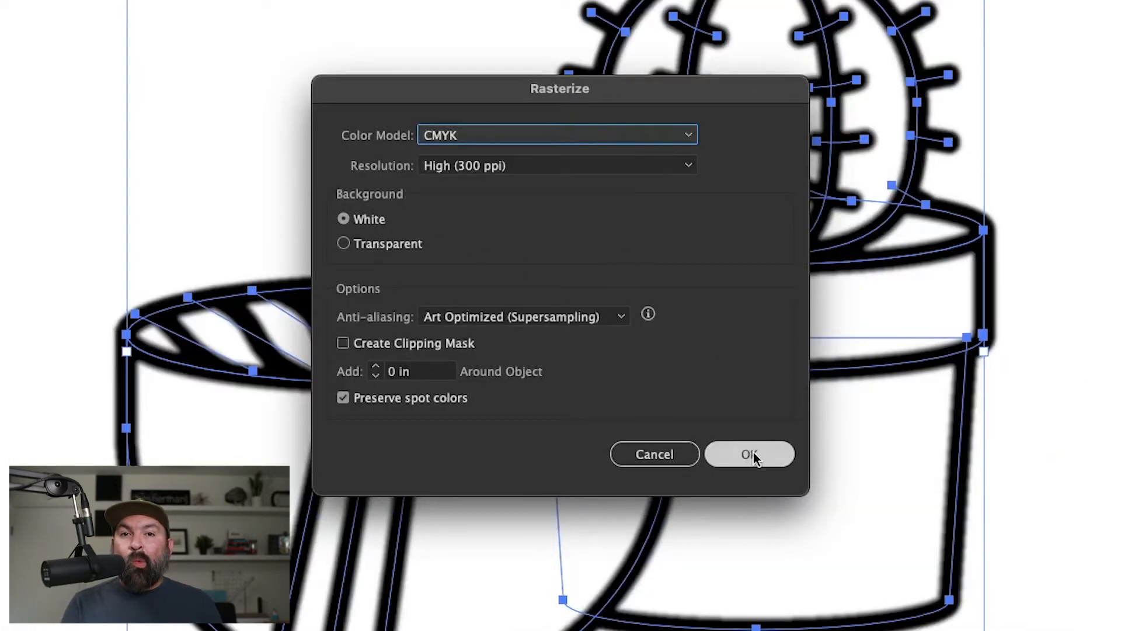
{"action": "left_click", "coordinate": [749, 455]}
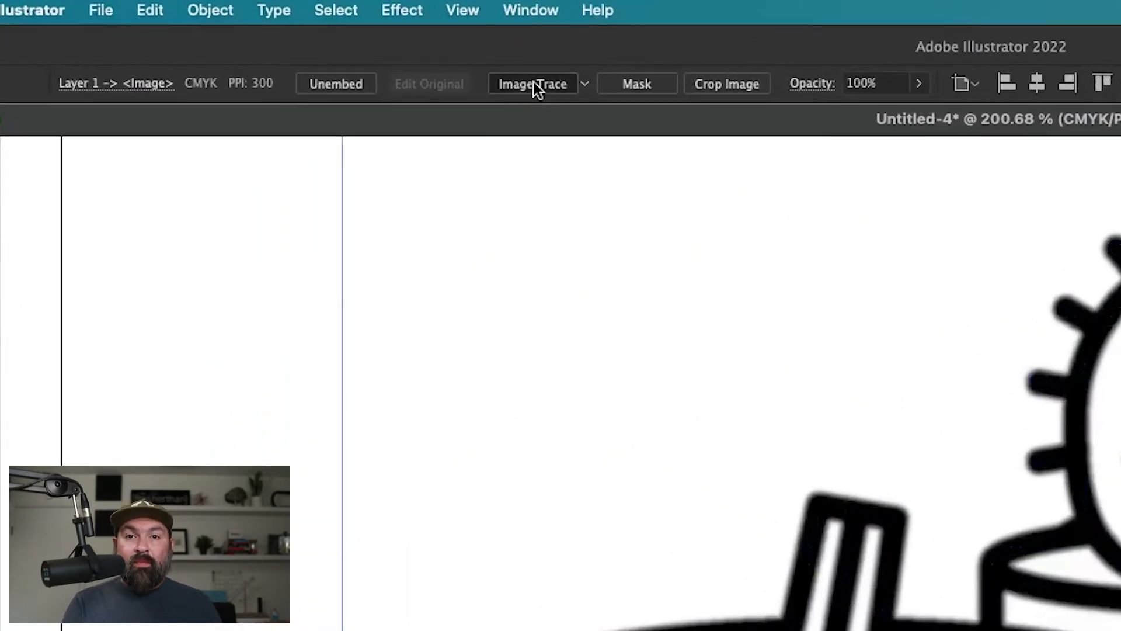
Image Trace the raster using the Type preset, with Ignore White under Advanced.
{"action": "left_click", "coordinate": [532, 84]}
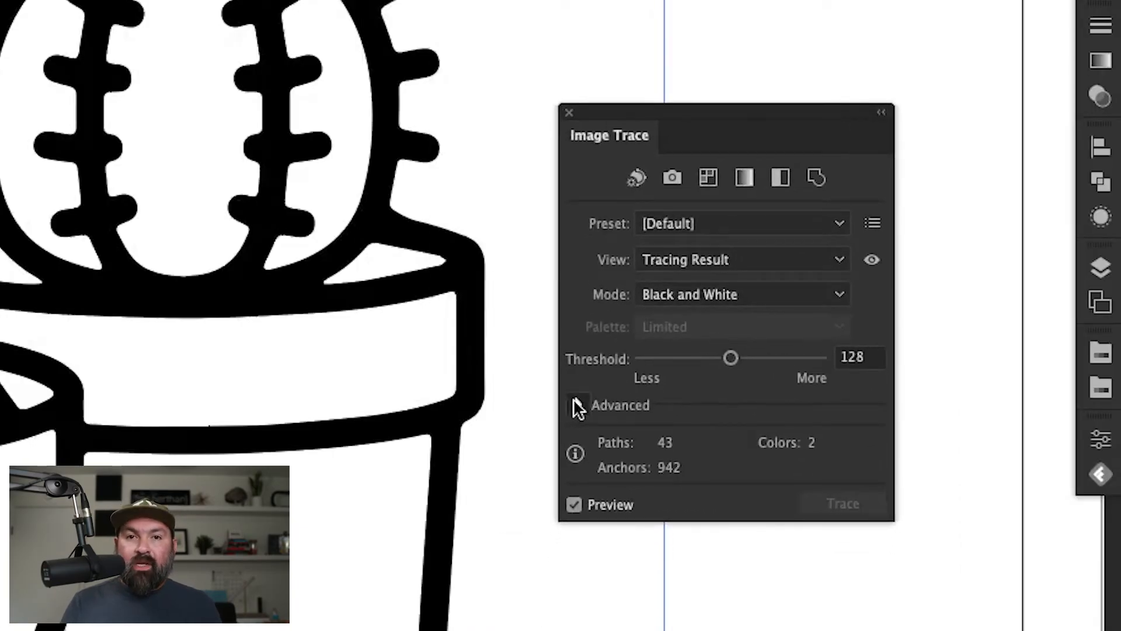
{"action": "left_click", "coordinate": [577, 404]}
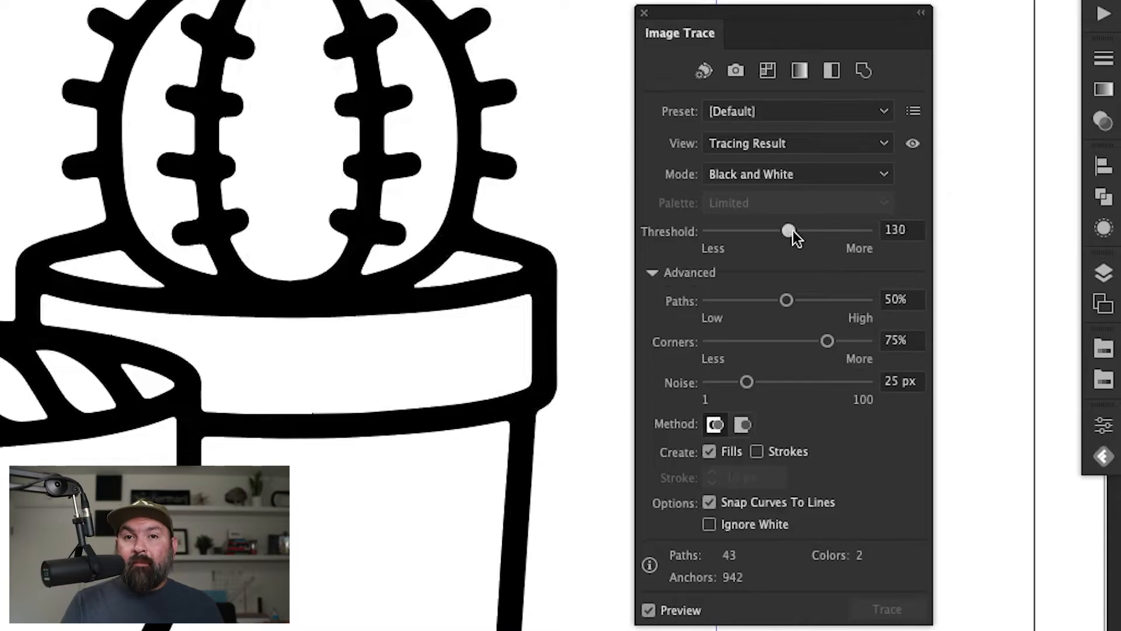
{"action": "left_click", "coordinate": [796, 111]}
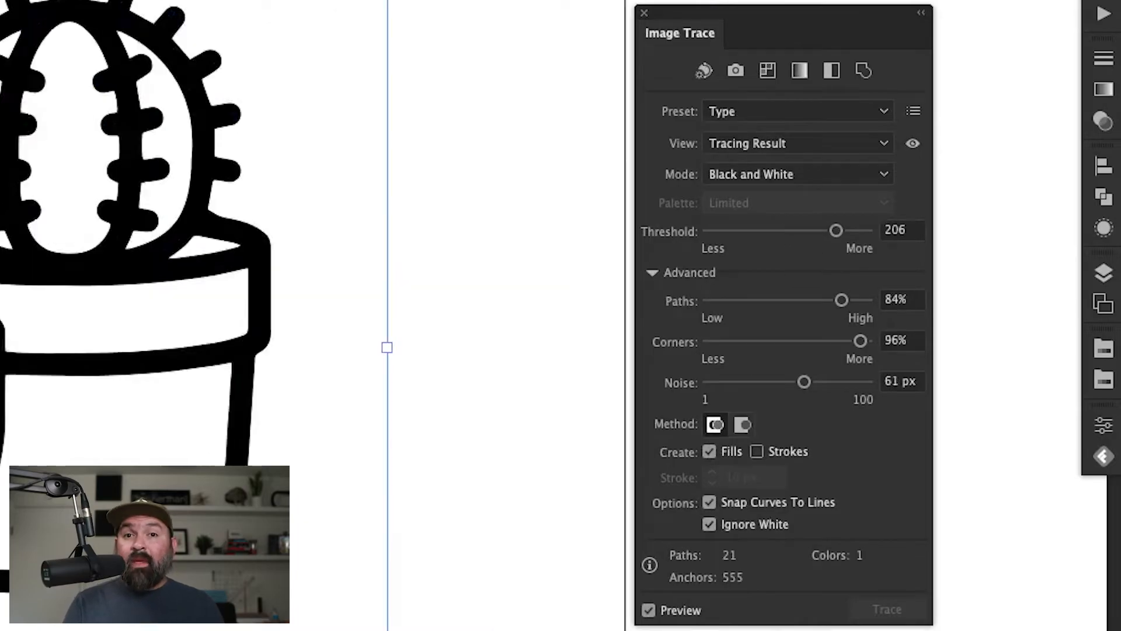